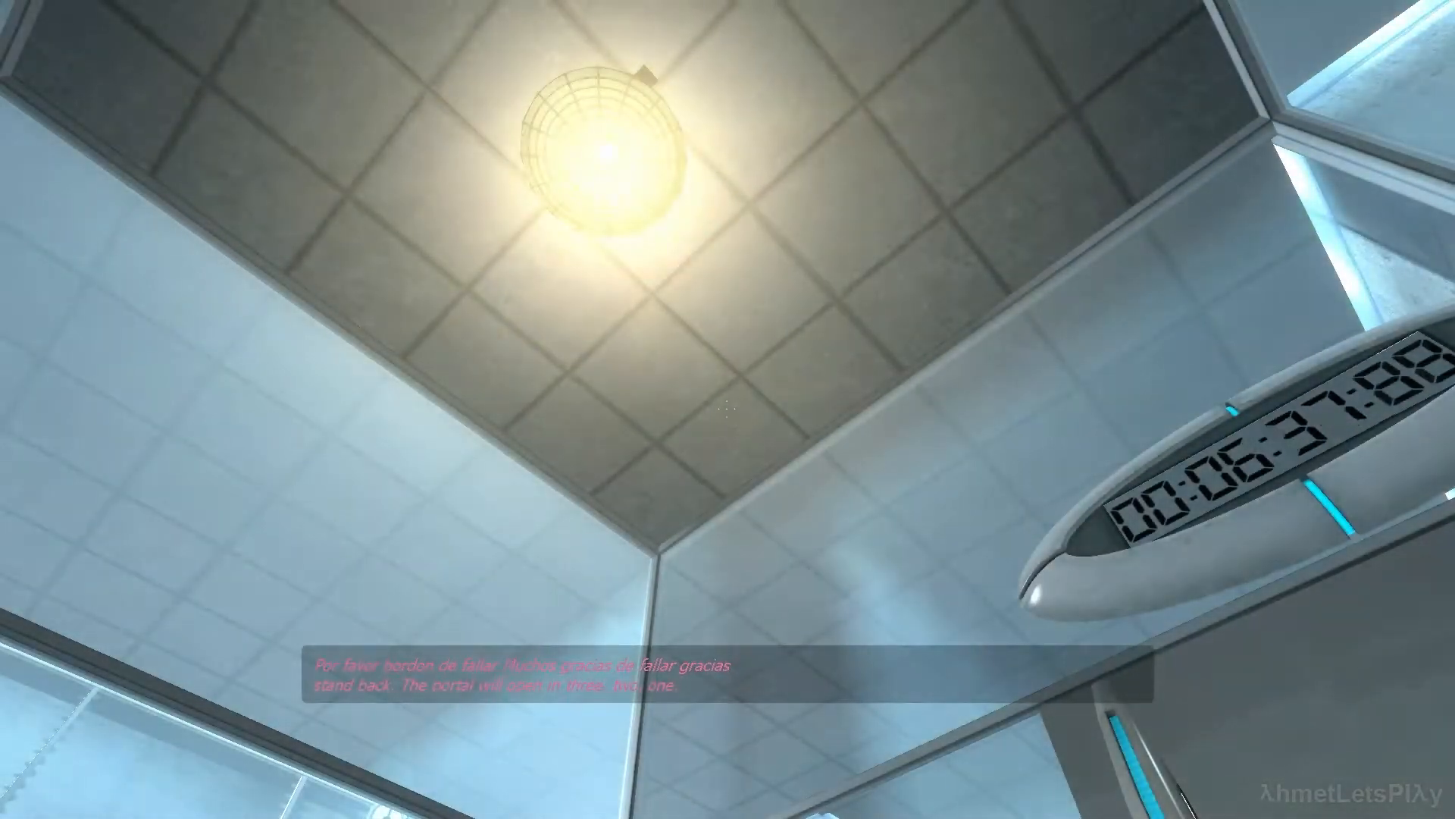
mouse_move(727, 409)
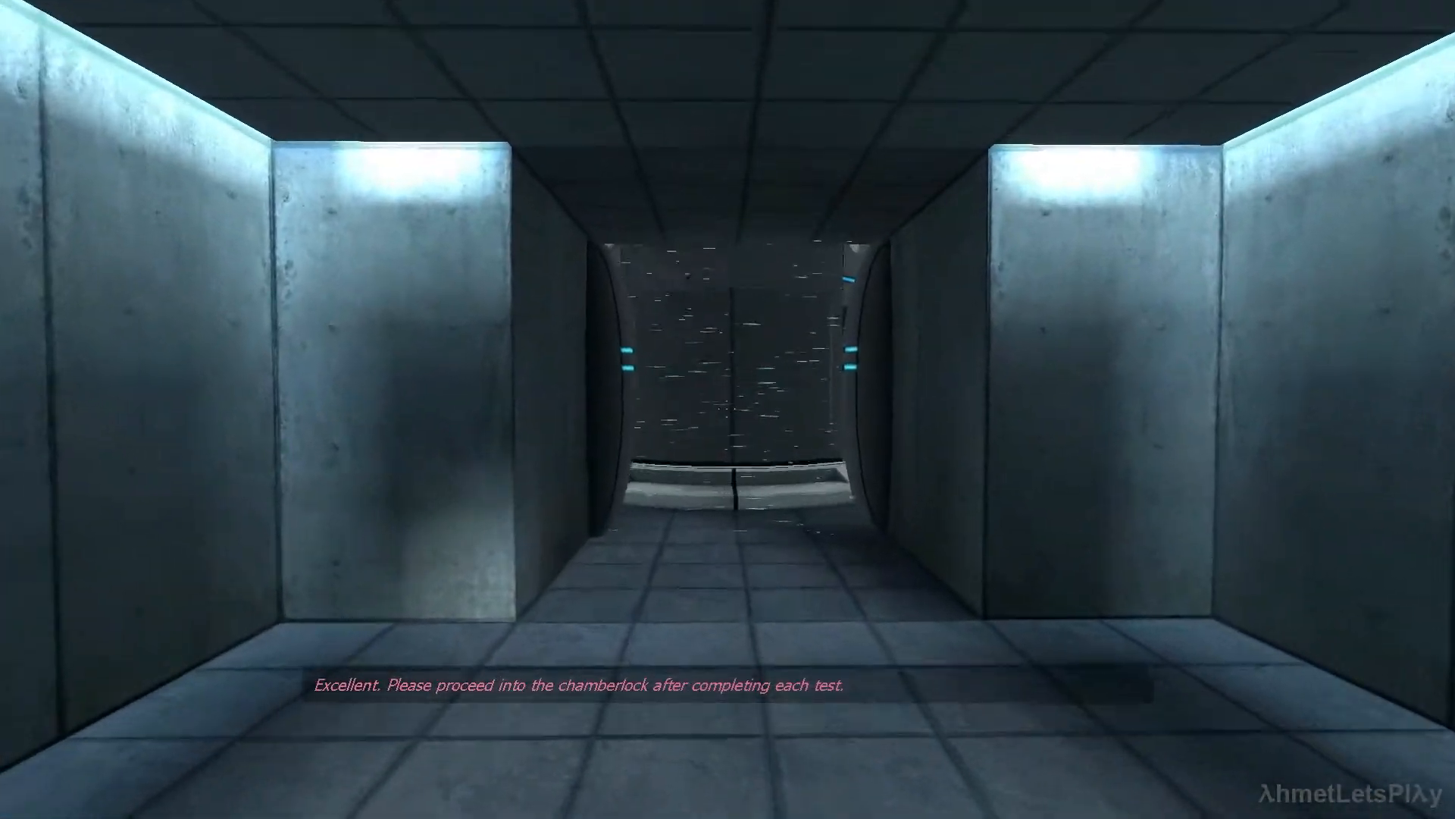
mouse_move(727, 409)
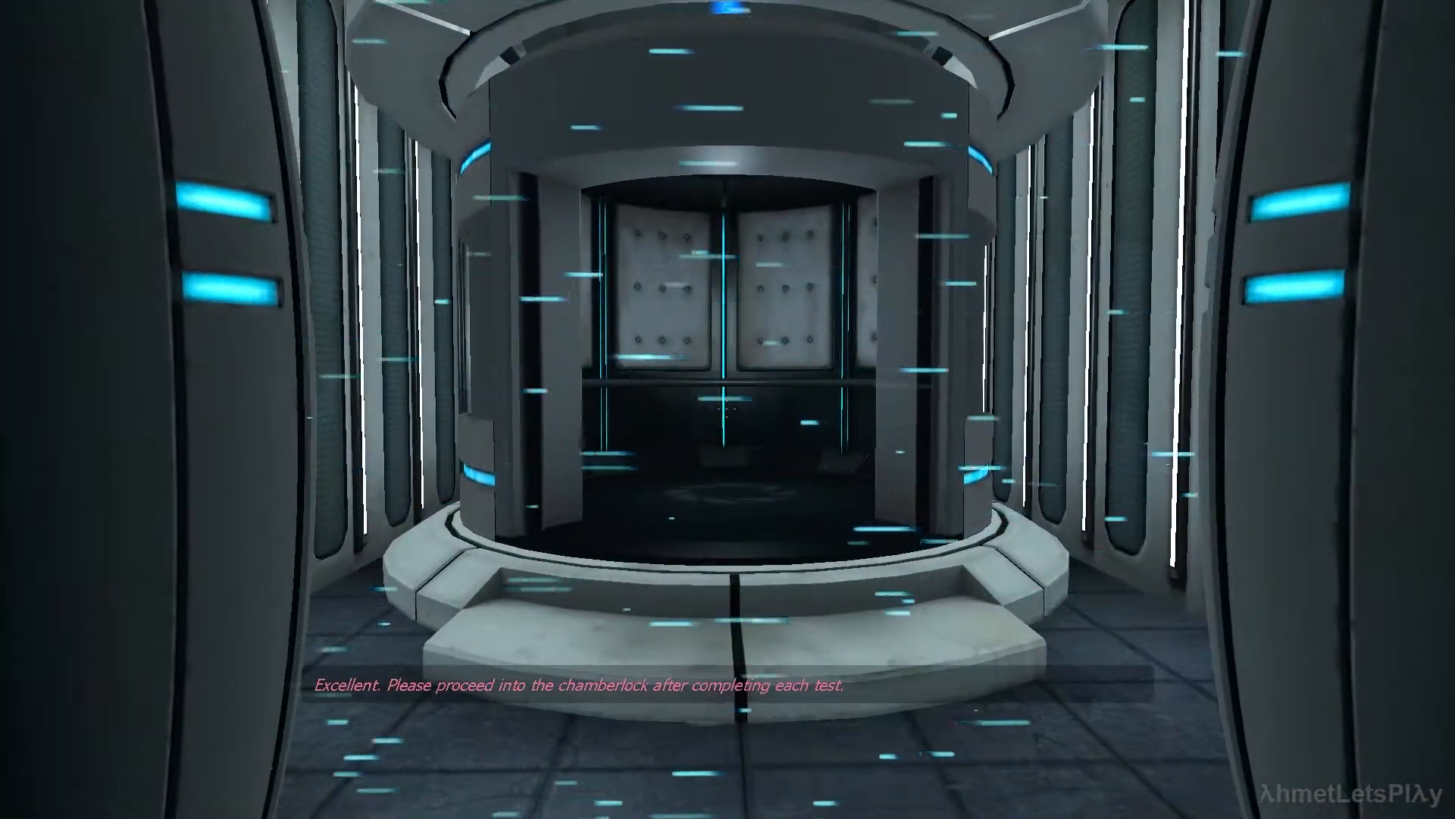